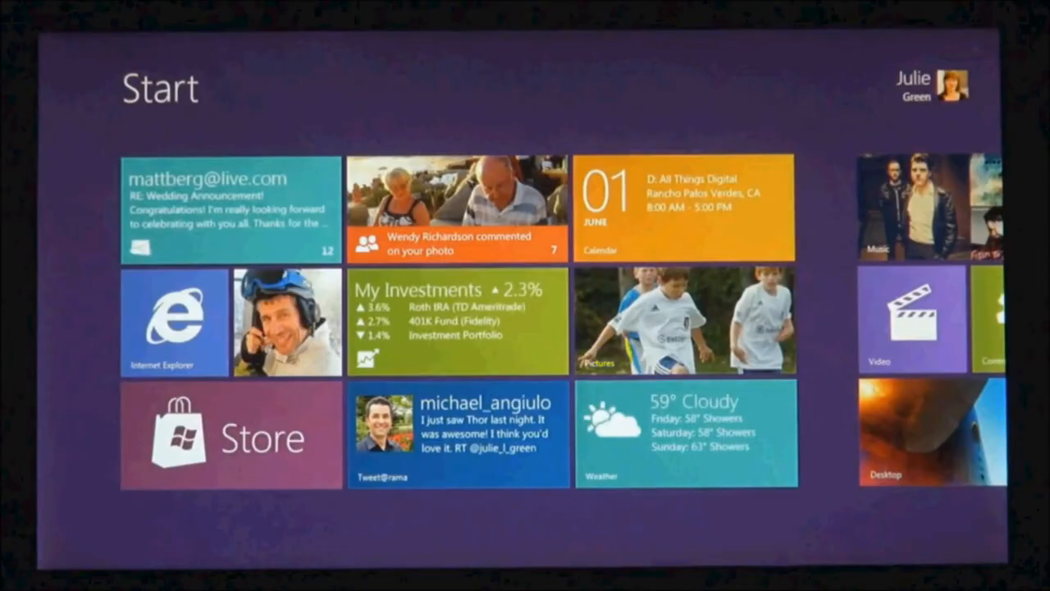
- Tour the Start screen tiles, visiting the Stocks app and browsing the Videos library
click(457, 320)
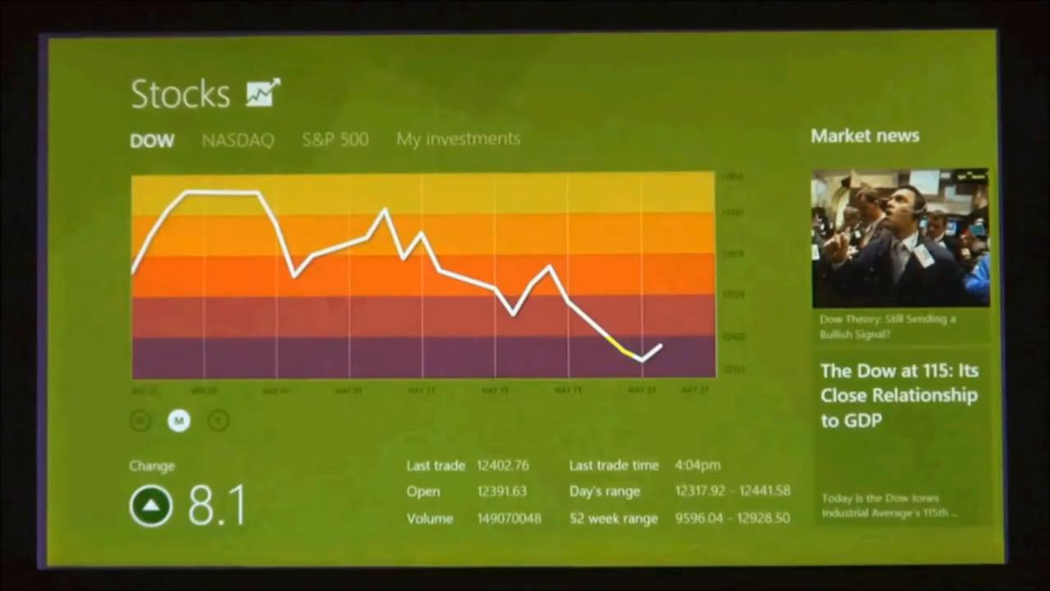
click(233, 138)
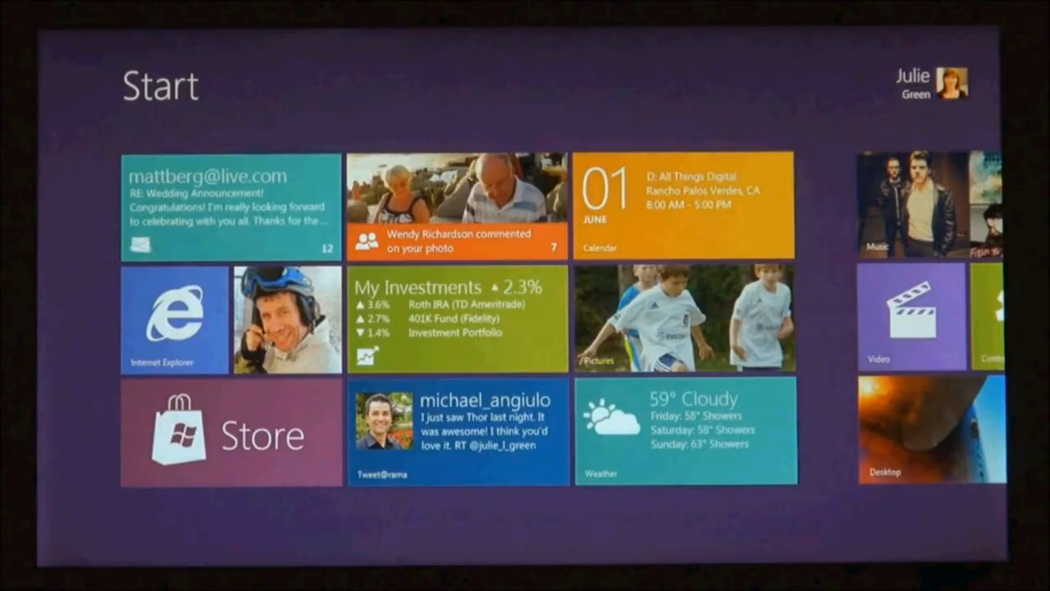
click(911, 316)
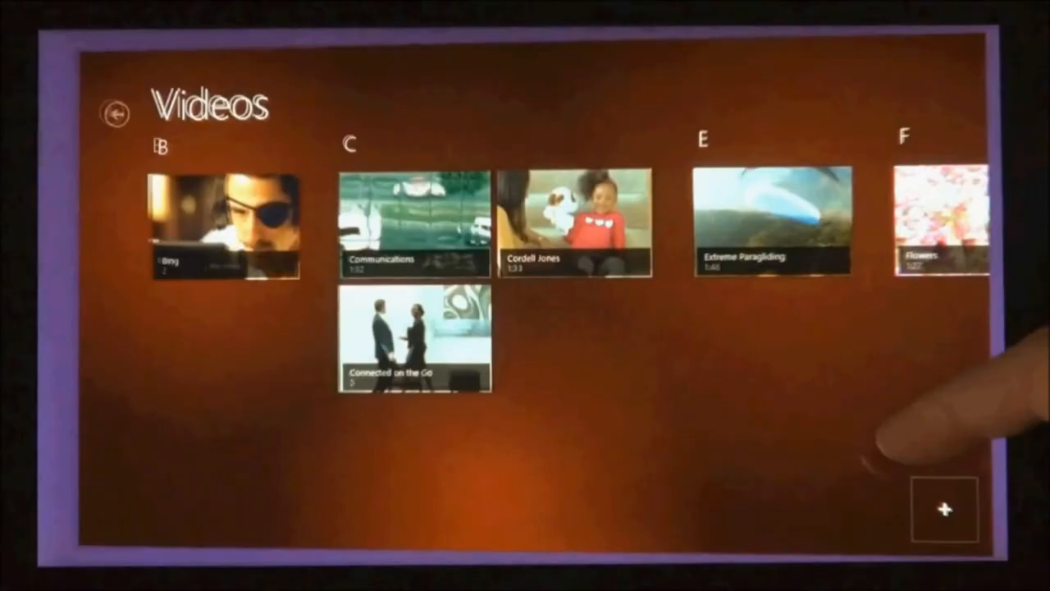
click(772, 221)
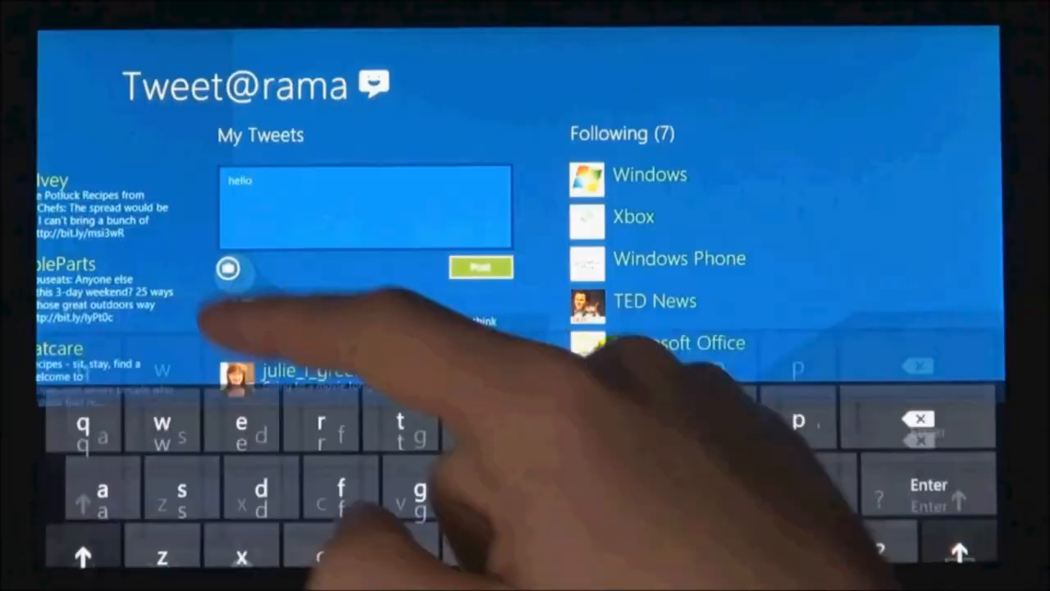
- In Tweet@rama, begin attaching a photo to the 'hello' tweet from the Pictures picker
click(228, 269)
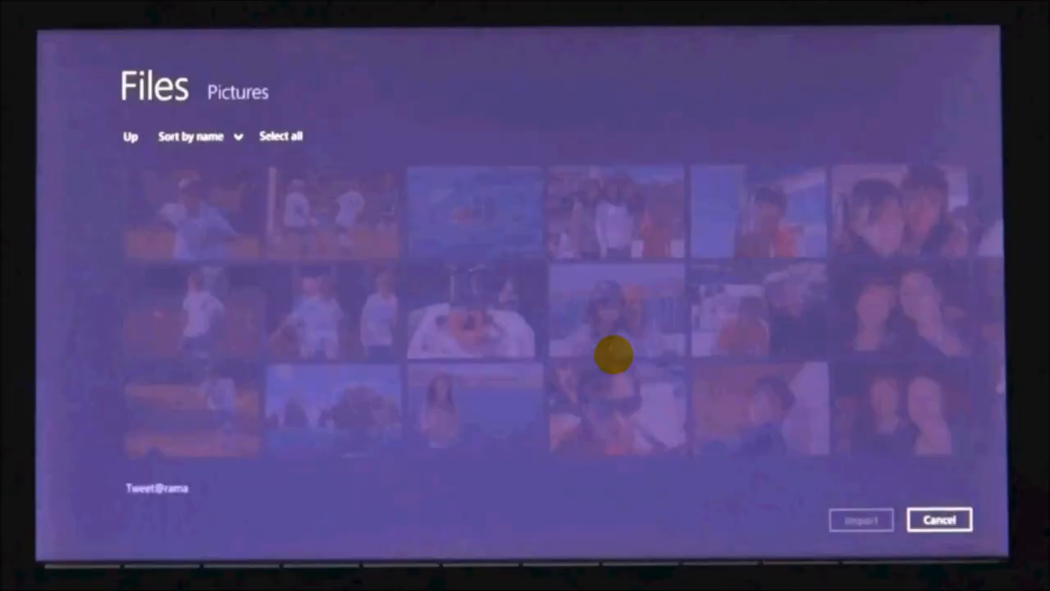